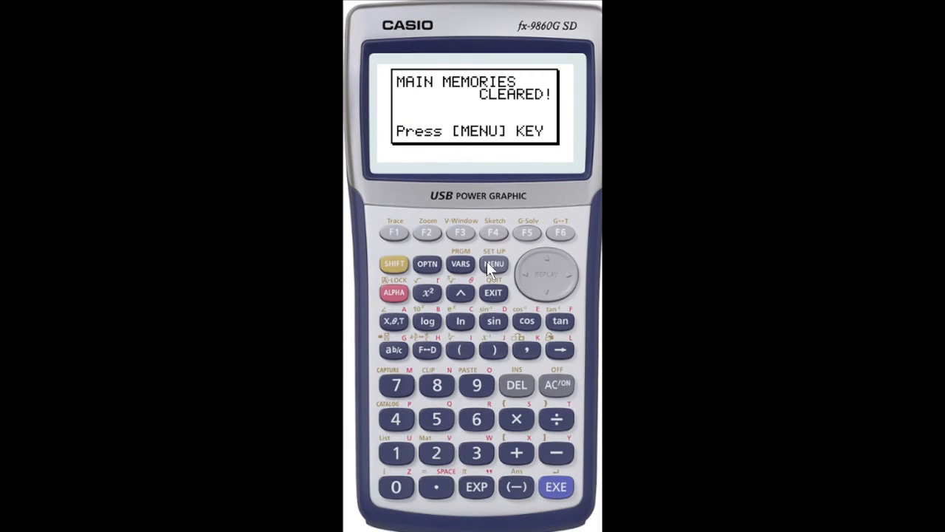
- Go from the memory-cleared message to the STAT mode's empty list editor via MENU
{"action": "left_click", "coordinate": [493, 263]}
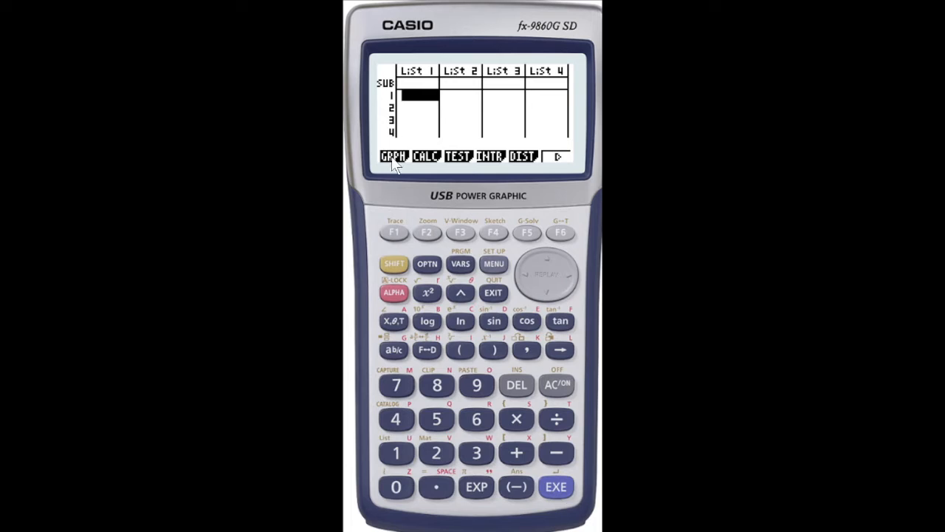
{"action": "mouse_move", "coordinate": [511, 165]}
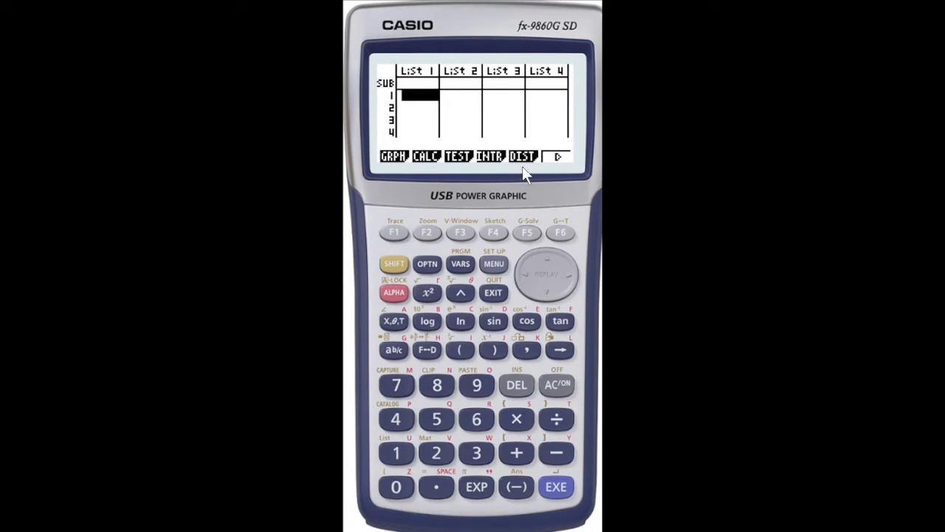
{"action": "mouse_move", "coordinate": [529, 234]}
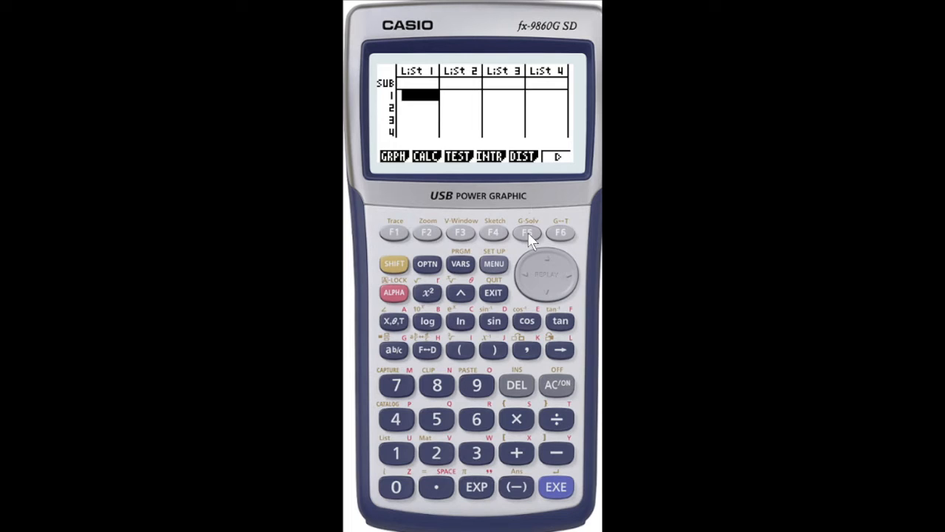
- Reach the Normal C.D setup through DIST, NORM, Ncd and start the lower bound
{"action": "left_click", "coordinate": [525, 232]}
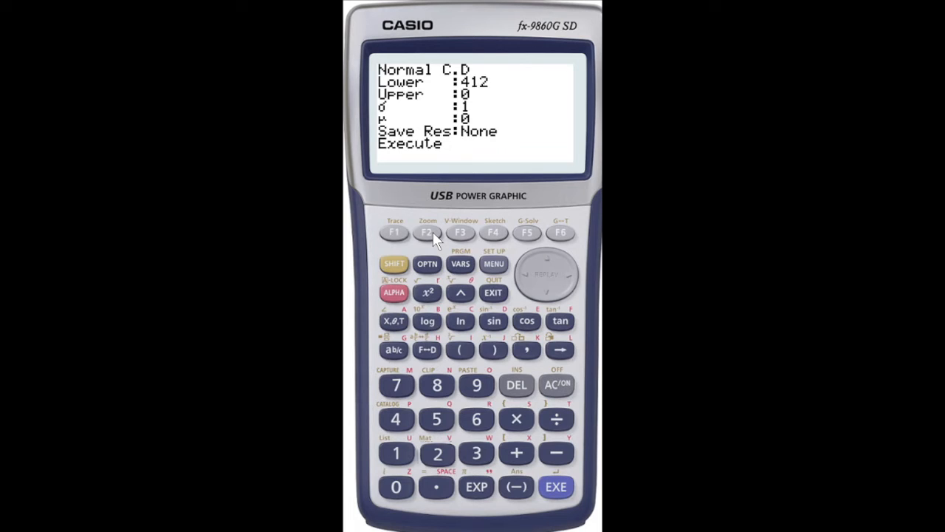
- Fill in lower 4125, upper 4200, σ 65 and μ 4125 for the Normal C.D
{"action": "left_click", "coordinate": [434, 454]}
{"action": "type", "text": "5"}
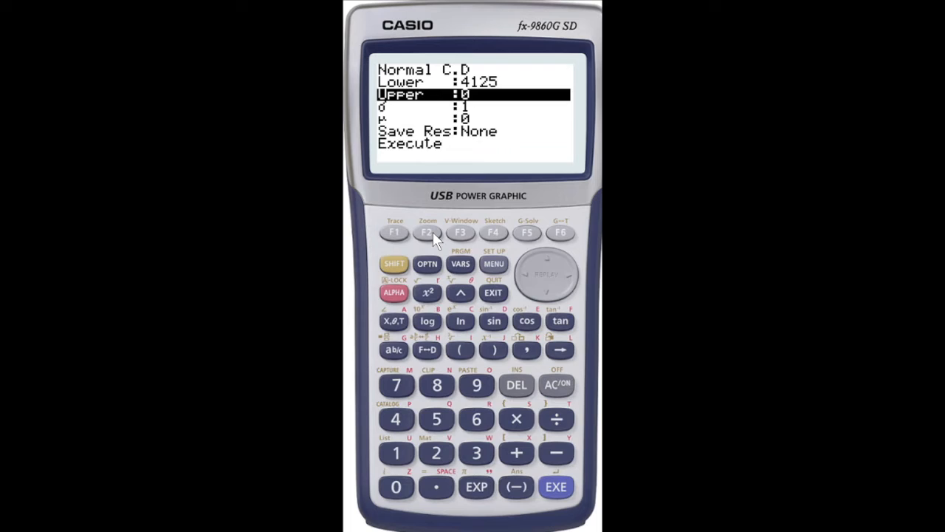
{"action": "type", "text": "4200"}
{"action": "left_click", "coordinate": [472, 106]}
{"action": "type", "text": "65"}
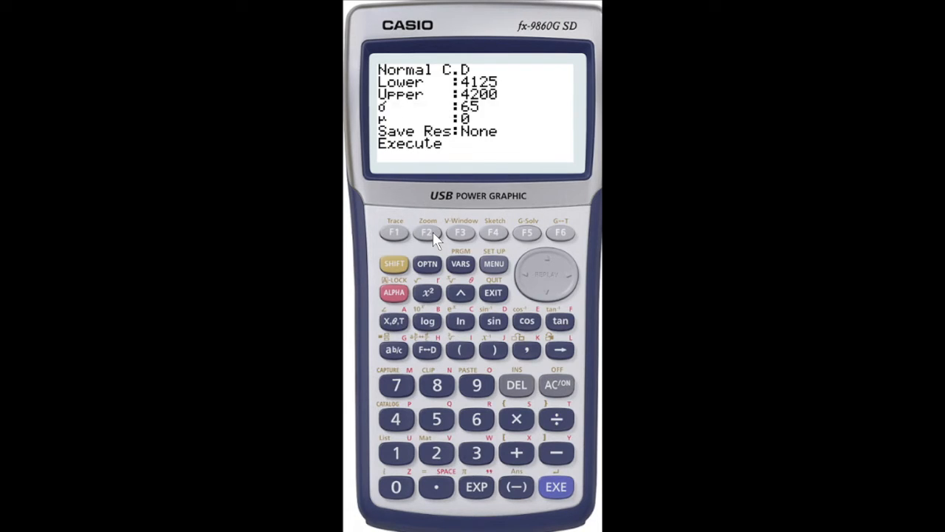
{"action": "key", "text": "down"}
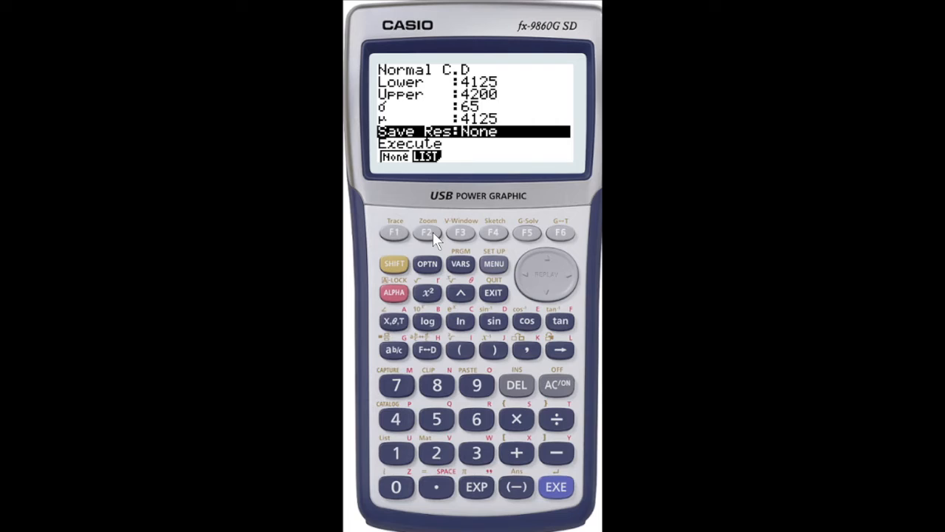
- Execute the calculation, giving p ≈ 0.37571837 with z:Low 0 and z:Up ≈ 1.1538
{"action": "left_click", "coordinate": [555, 488]}
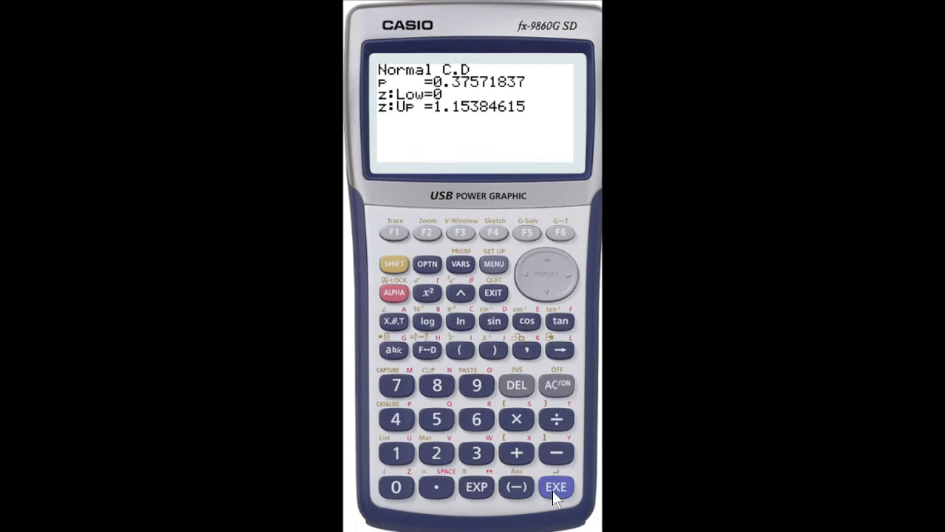
{"action": "mouse_move", "coordinate": [432, 71]}
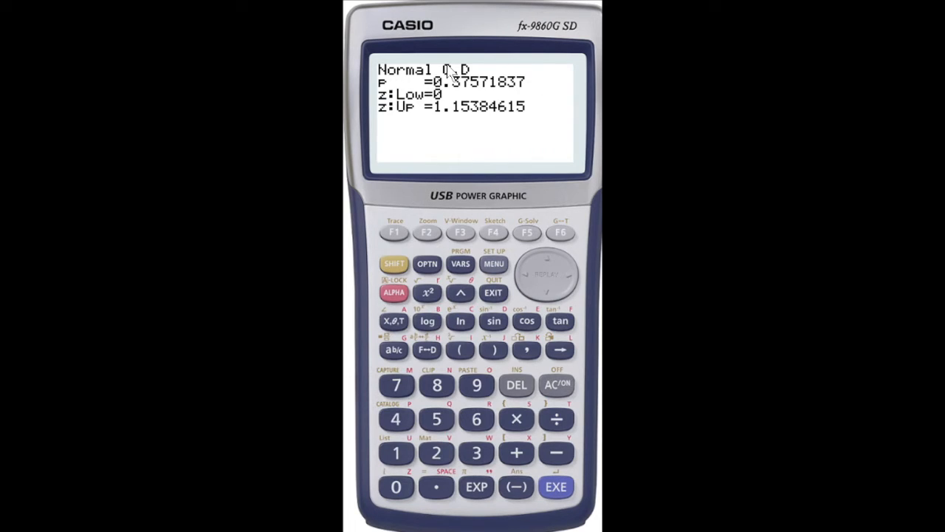
{"action": "mouse_move", "coordinate": [458, 109]}
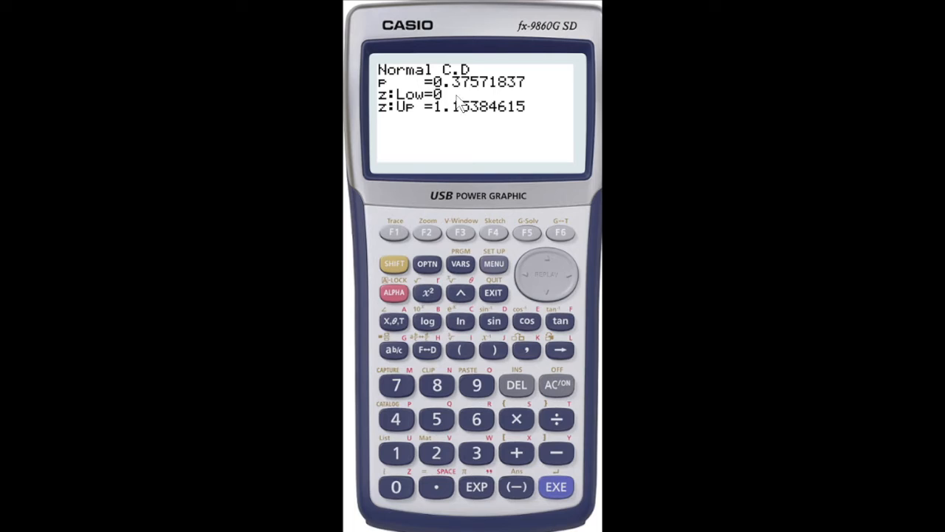